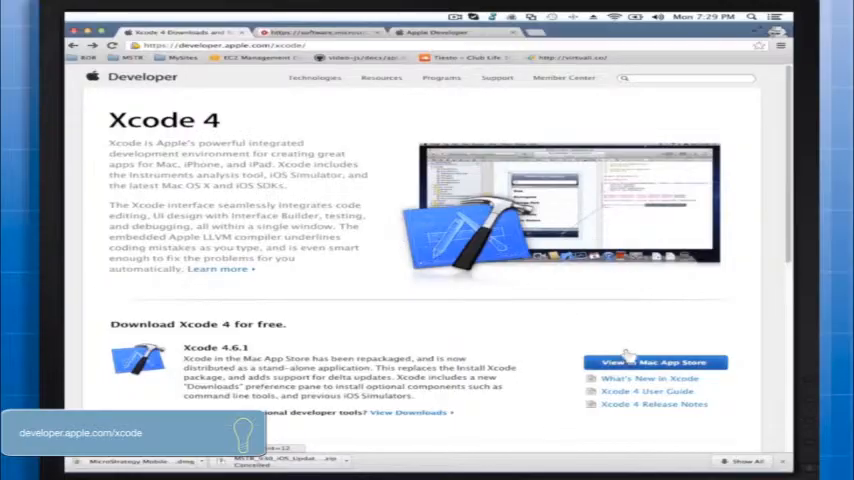
- Open the Mac App Store listing for Xcode 4.6.1 from the Apple Developer Xcode page
{"action": "left_click", "coordinate": [653, 362]}
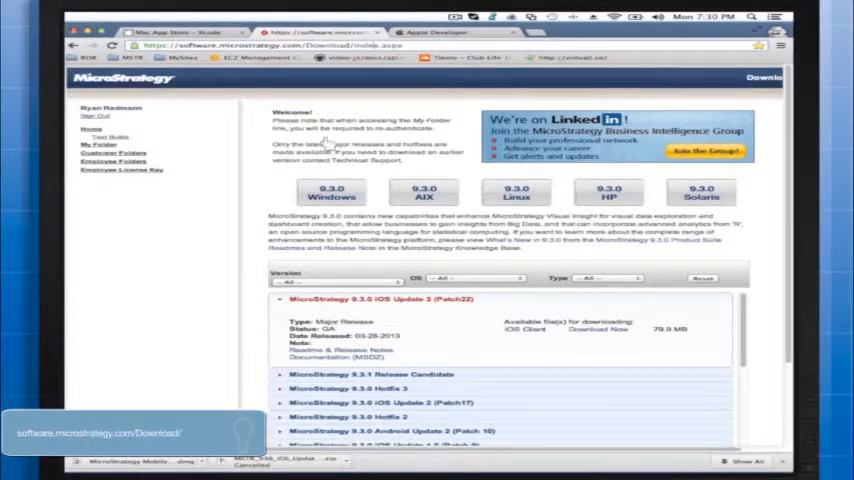
- Scroll the download page to the MicroStrategy 9.3.0 iOS Update 3 client package
{"action": "scroll", "scroll_direction": "down", "scroll_amount": 3}
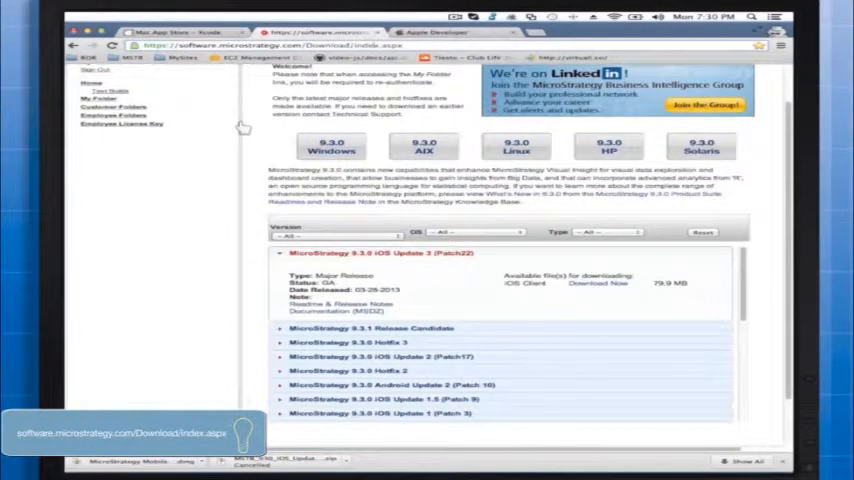
{"action": "scroll", "scroll_direction": "down", "scroll_amount": 3}
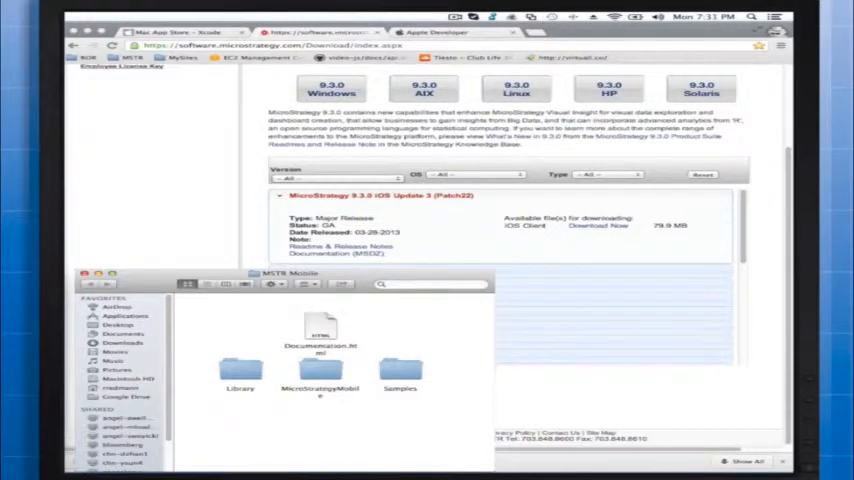
- Open MicroStrategyMobile.xcodeproj from inside the MicroStrategyMobile folder
{"action": "double_click", "coordinate": [319, 369]}
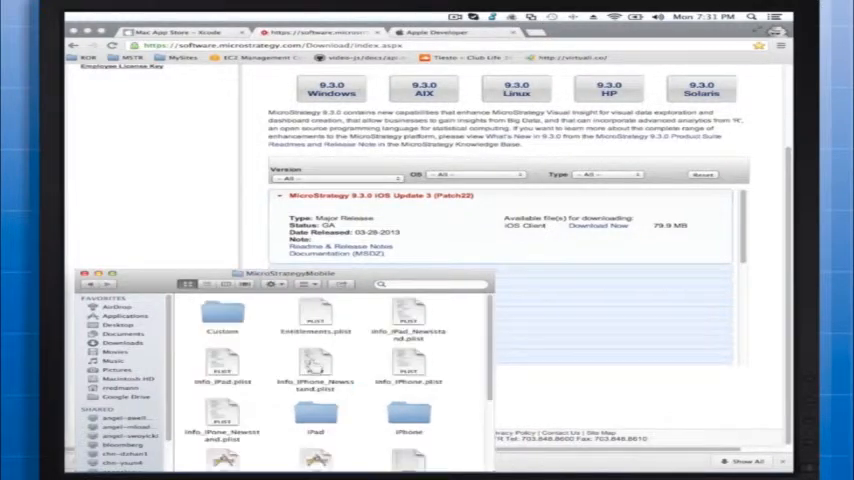
{"action": "scroll", "scroll_direction": "down", "scroll_amount": 3}
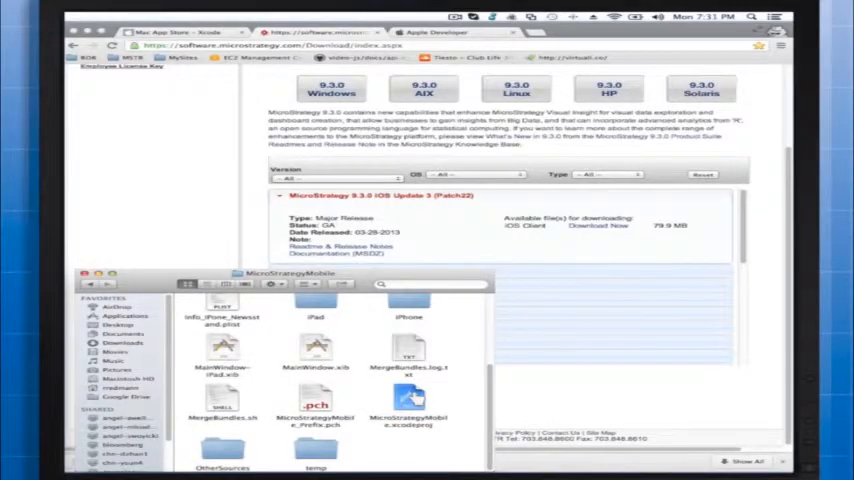
{"action": "left_click", "coordinate": [409, 413]}
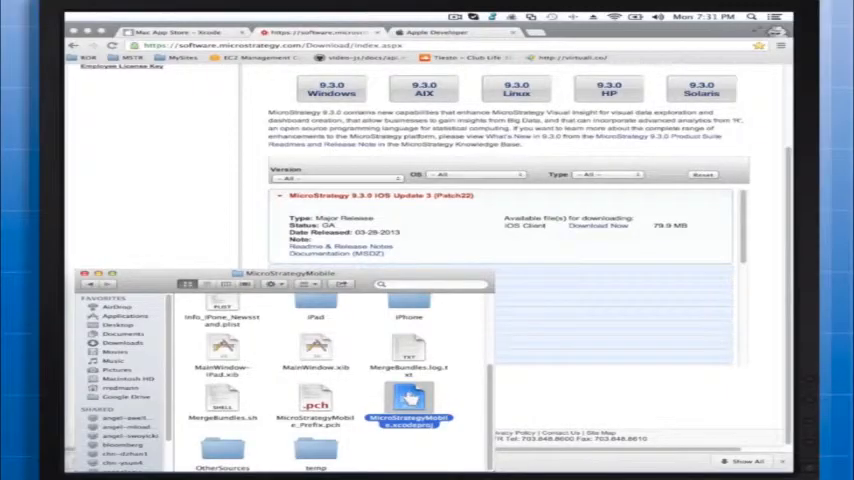
{"action": "left_click", "coordinate": [408, 413]}
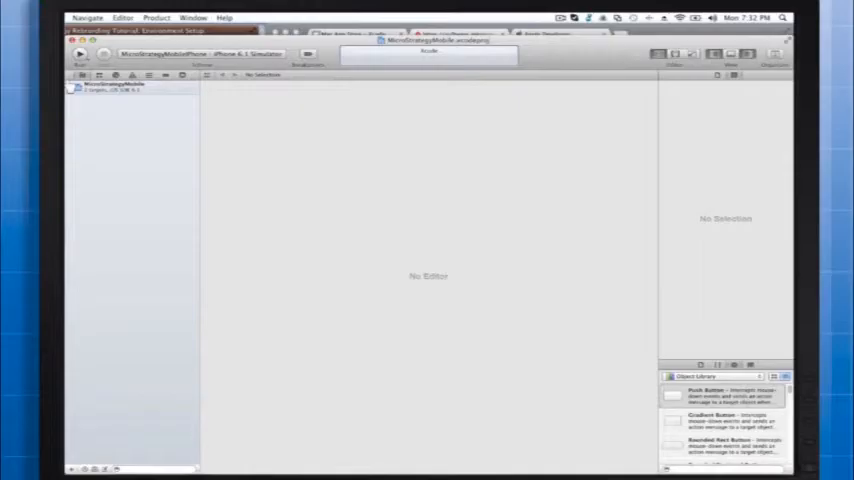
- Expand the project's files and select the MicroStrategyMobileiPhone scheme for iPhone 6.1 Simulator
{"action": "left_click", "coordinate": [77, 89]}
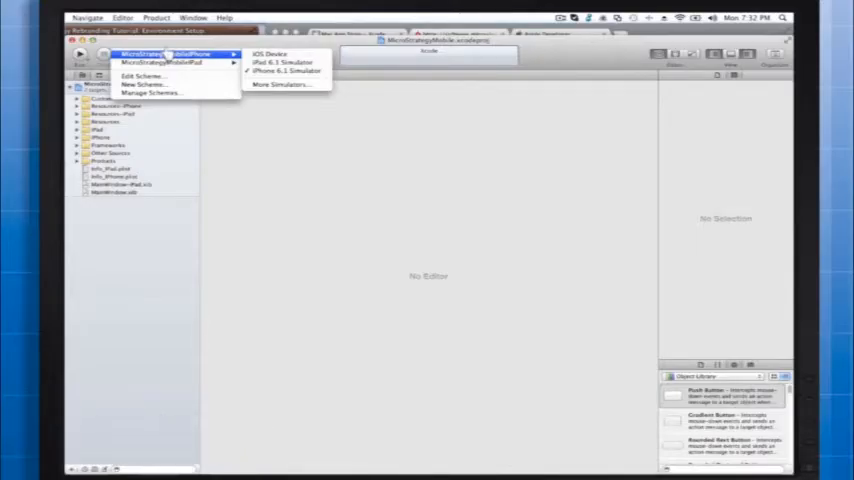
{"action": "left_click", "coordinate": [283, 71]}
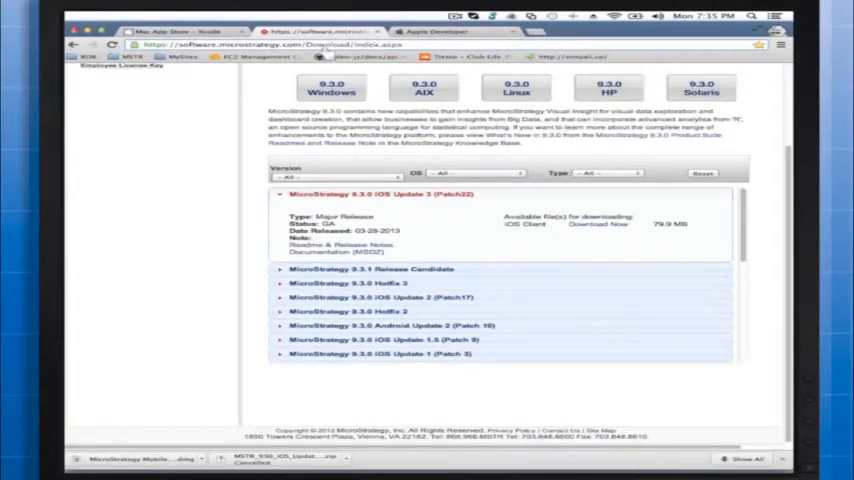
- Go from the Apple Developer site to the iOS Developer Enterprise Program page
{"action": "left_click", "coordinate": [440, 31]}
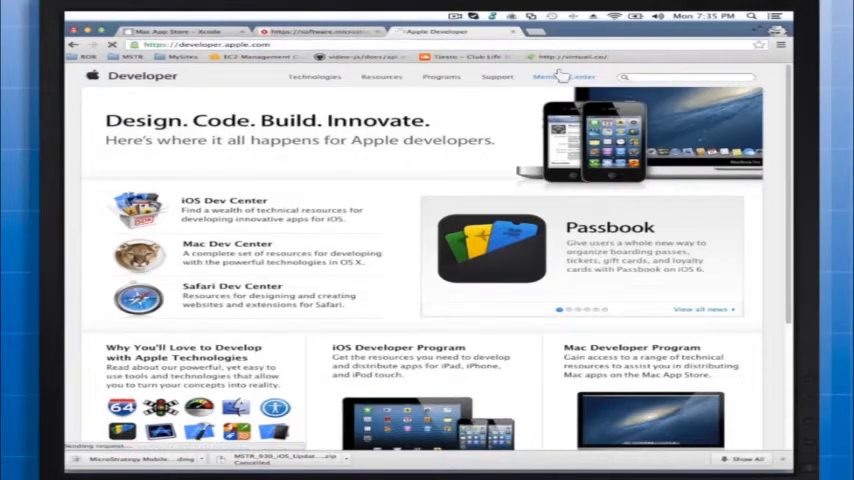
{"action": "left_click", "coordinate": [569, 77]}
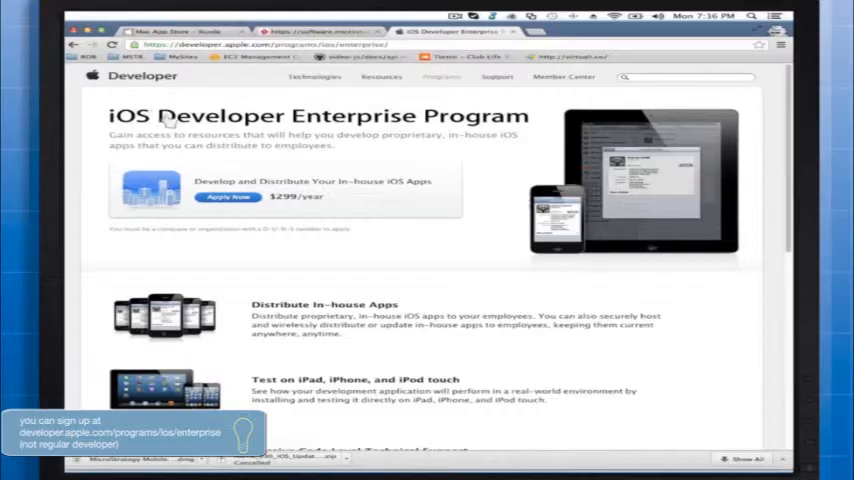
{"action": "mouse_move", "coordinate": [248, 245]}
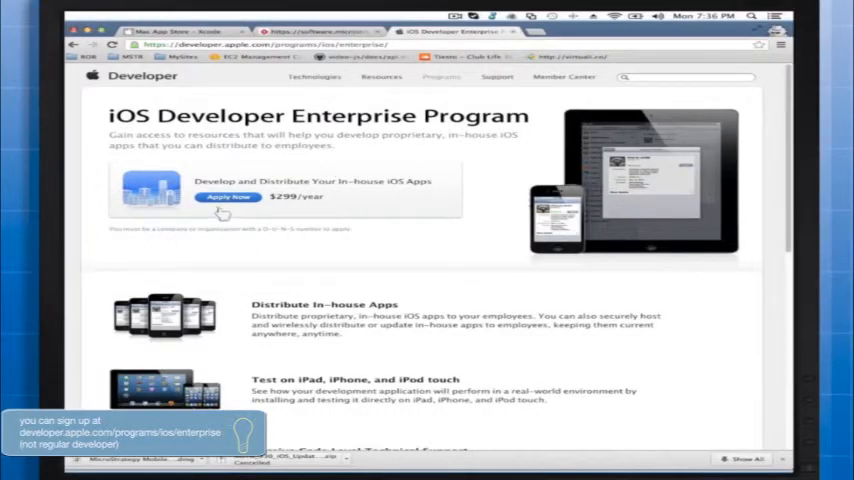
- Apply for the Enterprise Program and continue past the enrollment requirements page
{"action": "left_click", "coordinate": [227, 197]}
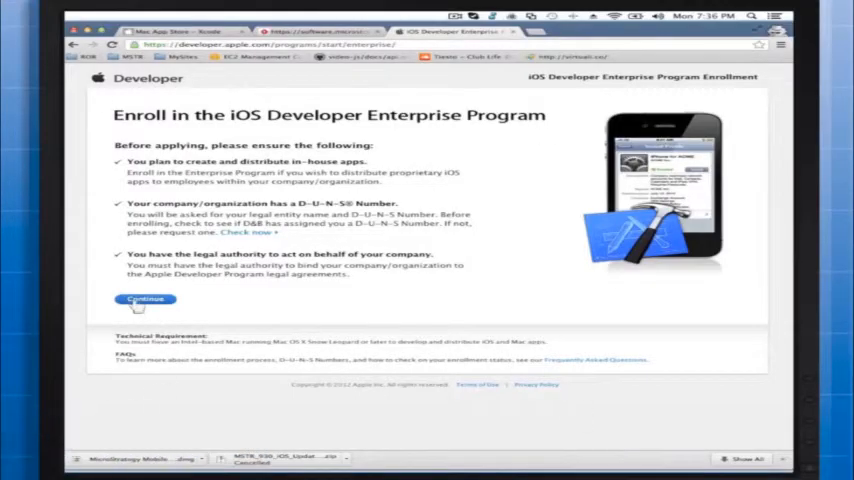
{"action": "left_click", "coordinate": [144, 299]}
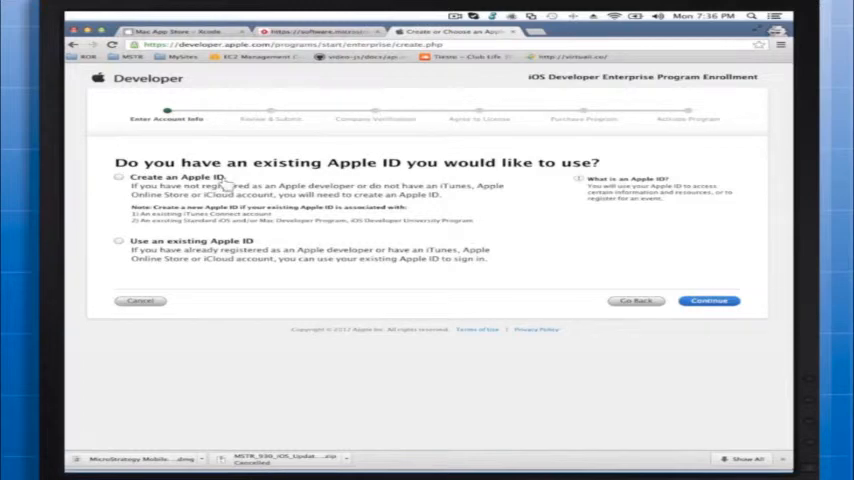
{"action": "mouse_move", "coordinate": [688, 112]}
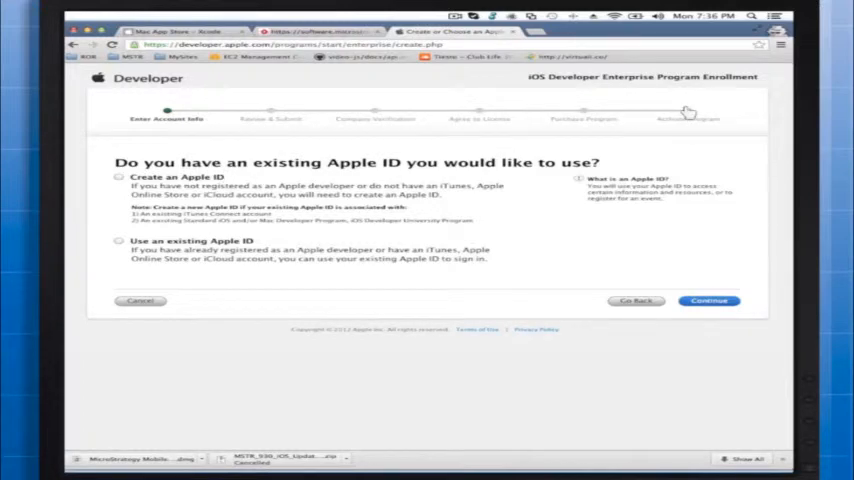
{"action": "mouse_move", "coordinate": [518, 130]}
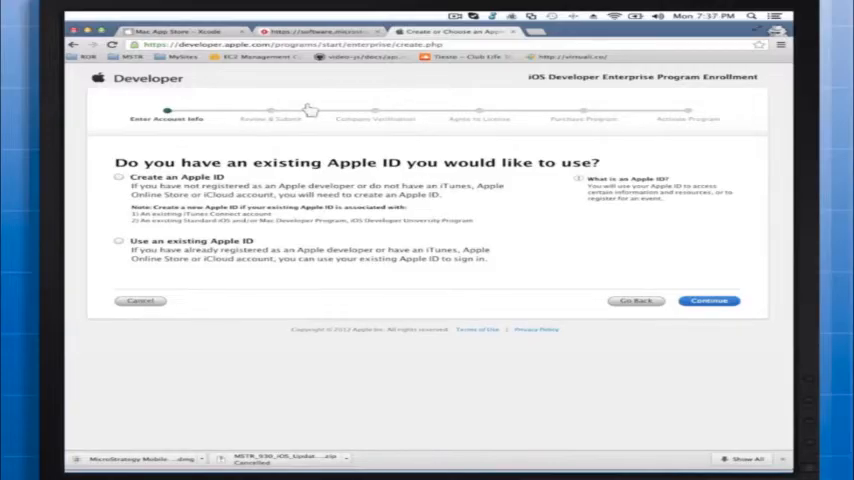
{"action": "mouse_move", "coordinate": [308, 110]}
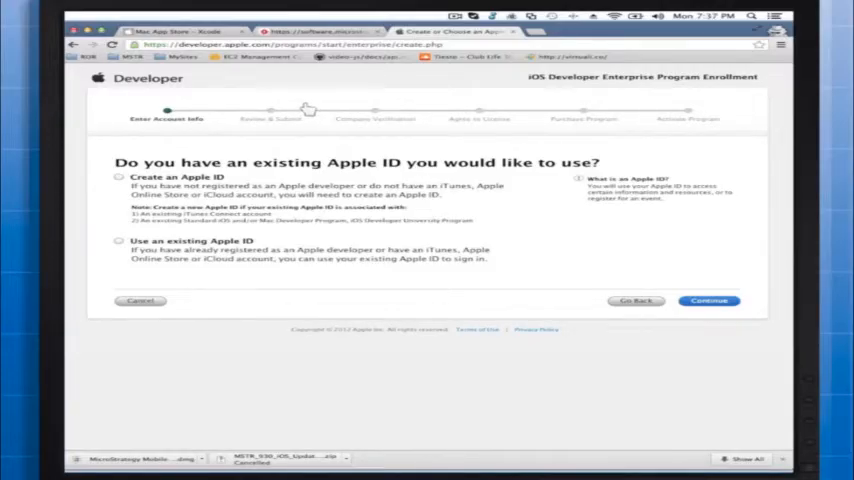